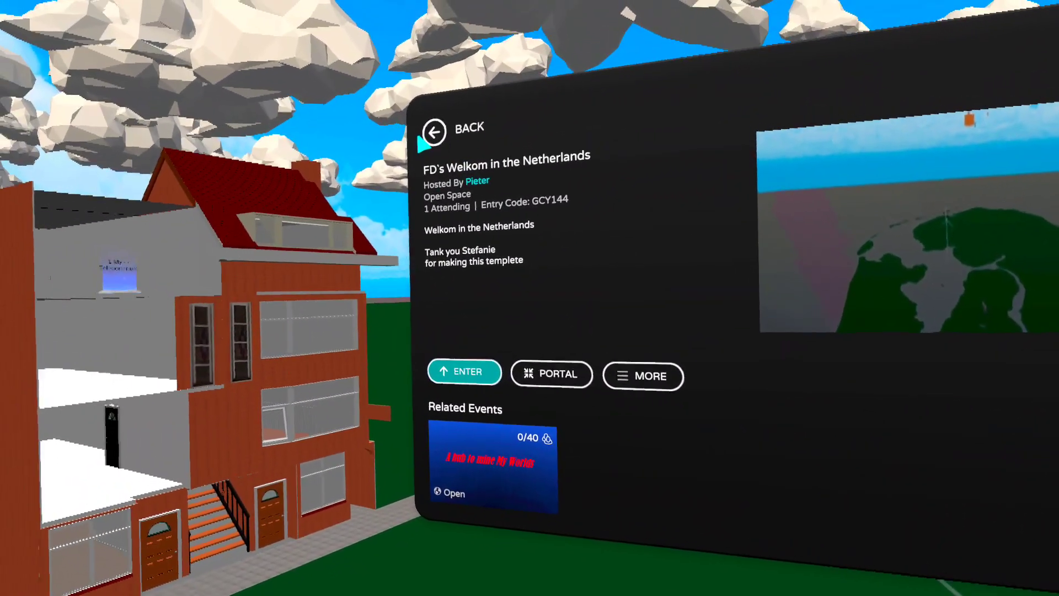
click(451, 129)
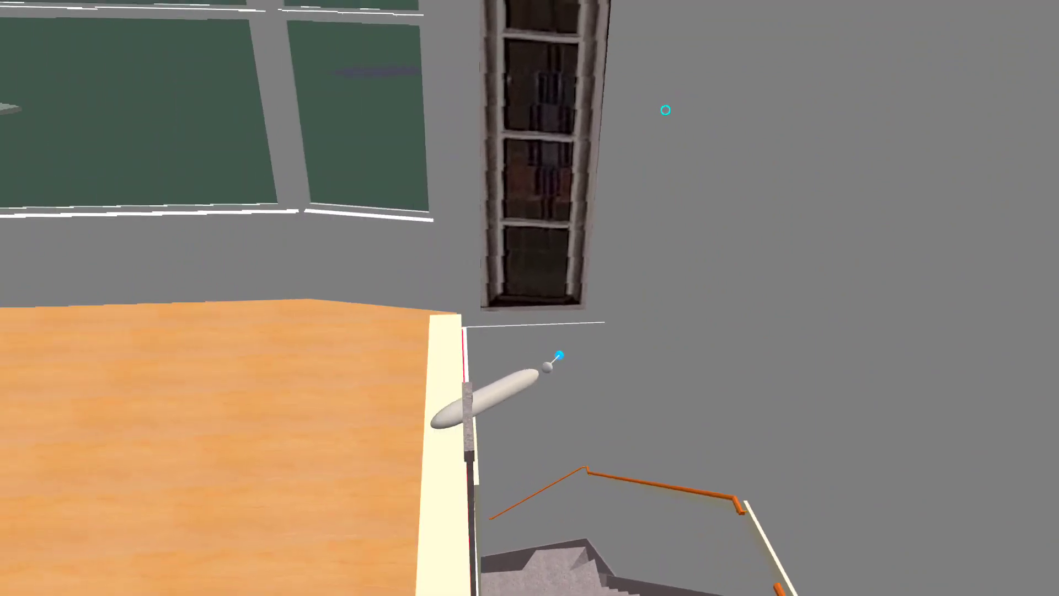
mouse_move(664, 109)
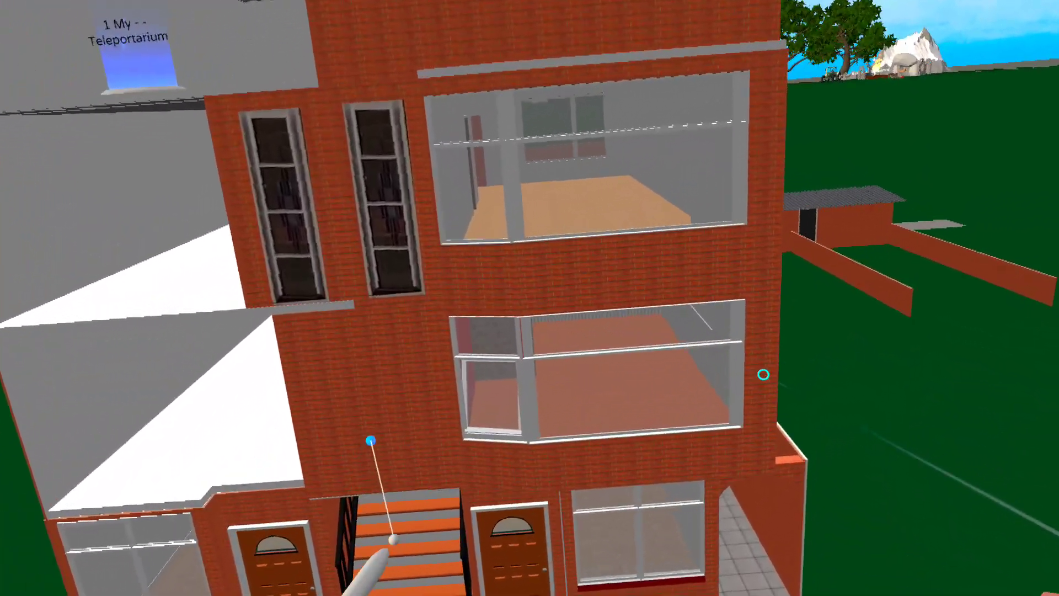
mouse_move(529, 298)
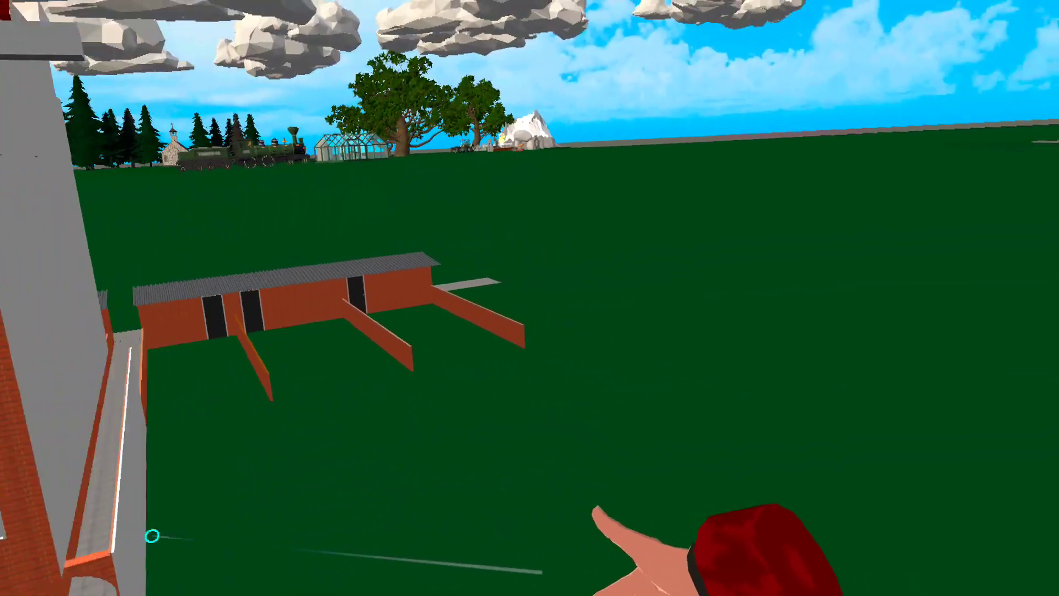